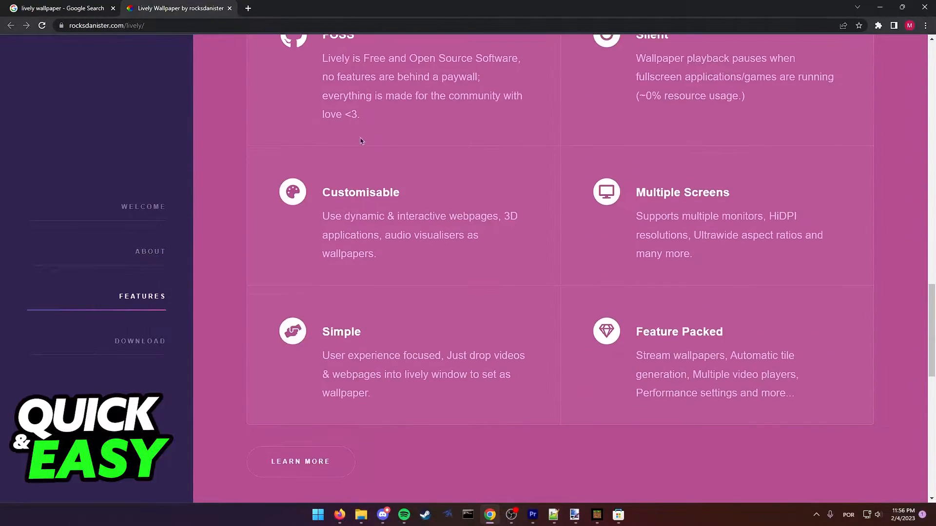
- Reach the Download section and follow the 'Get it from Microsoft' badge to the Store listing
scroll("down", 3)
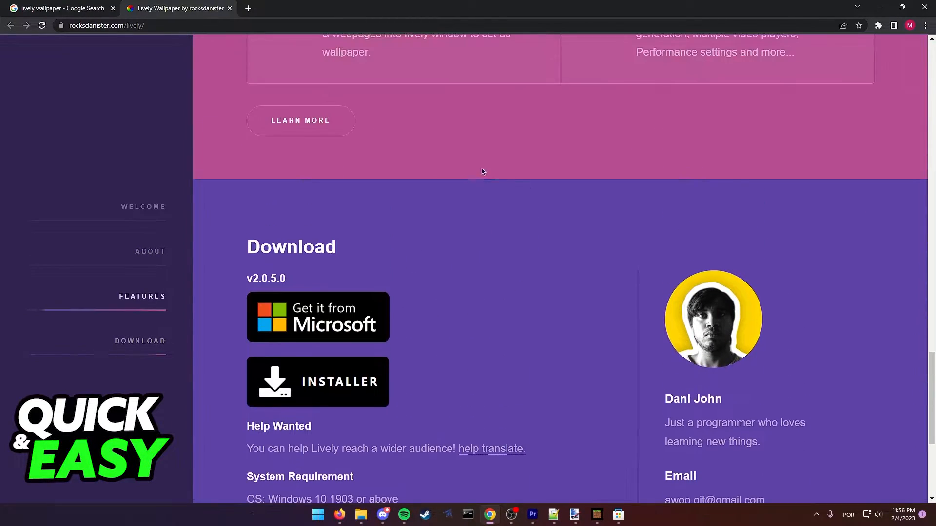
scroll("down", 3)
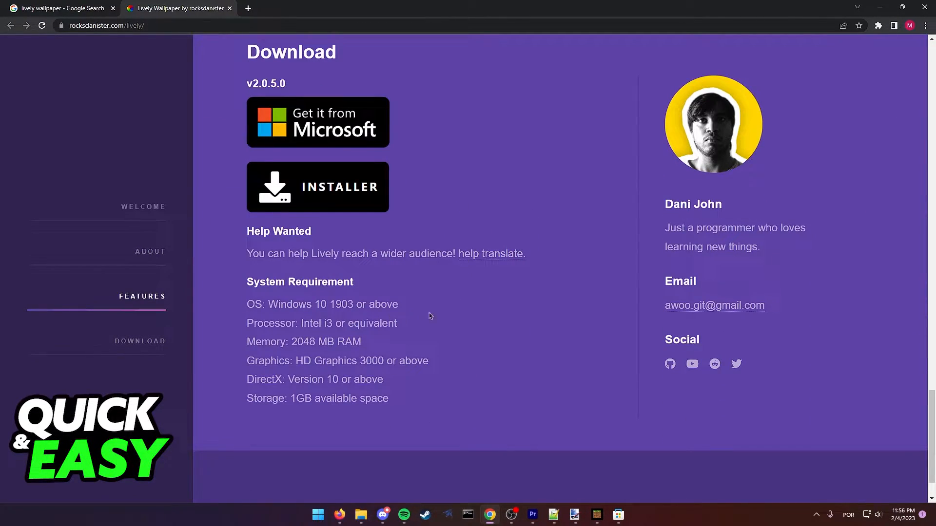
scroll("up", 3)
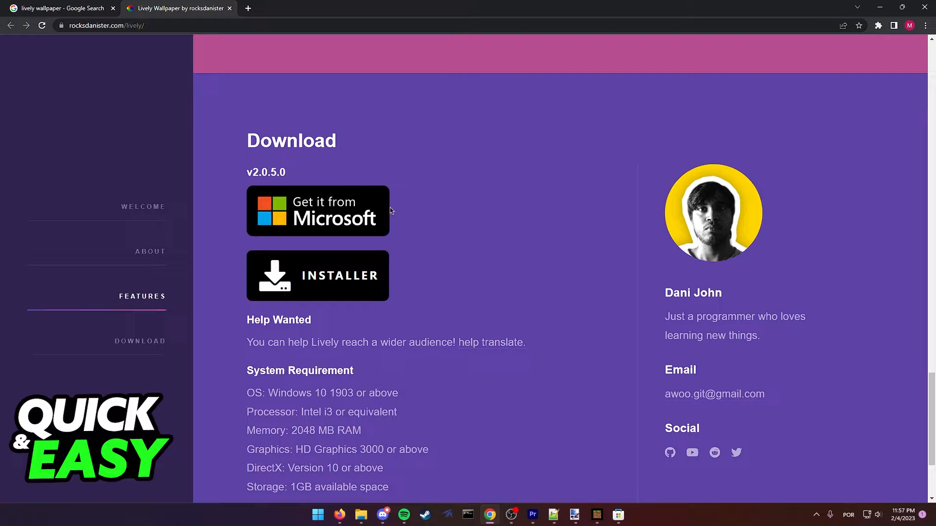
left_click(318, 212)
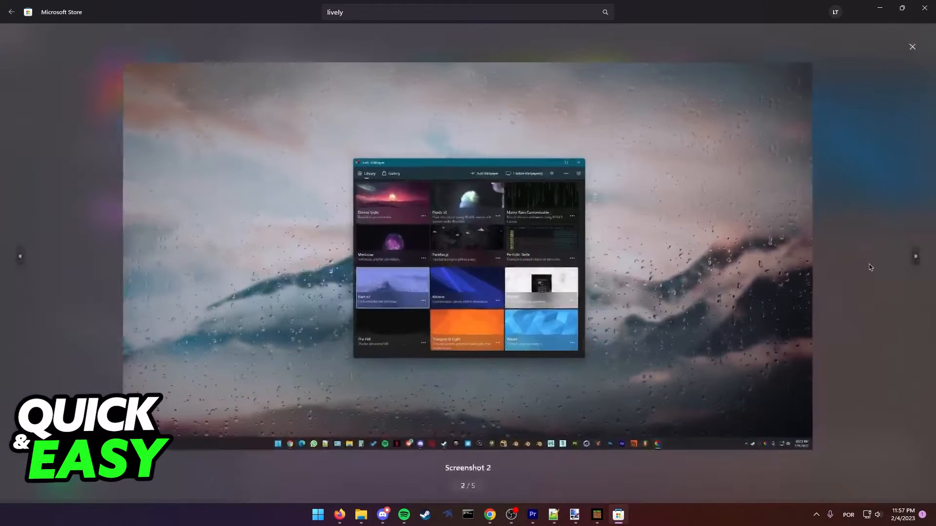
- Browse the Lively Wallpaper screenshots, then close the viewer to return to the app page with Get
left_click(916, 256)
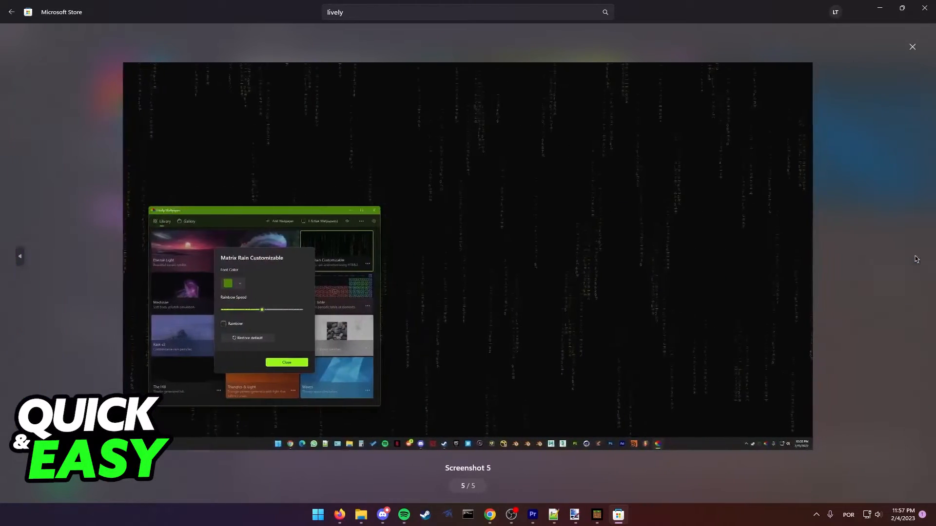
left_click(19, 256)
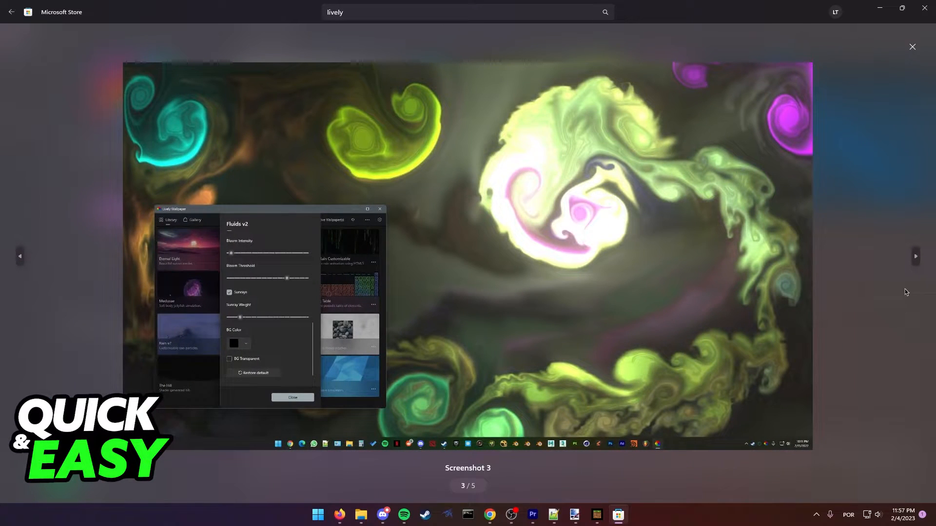
left_click(912, 46)
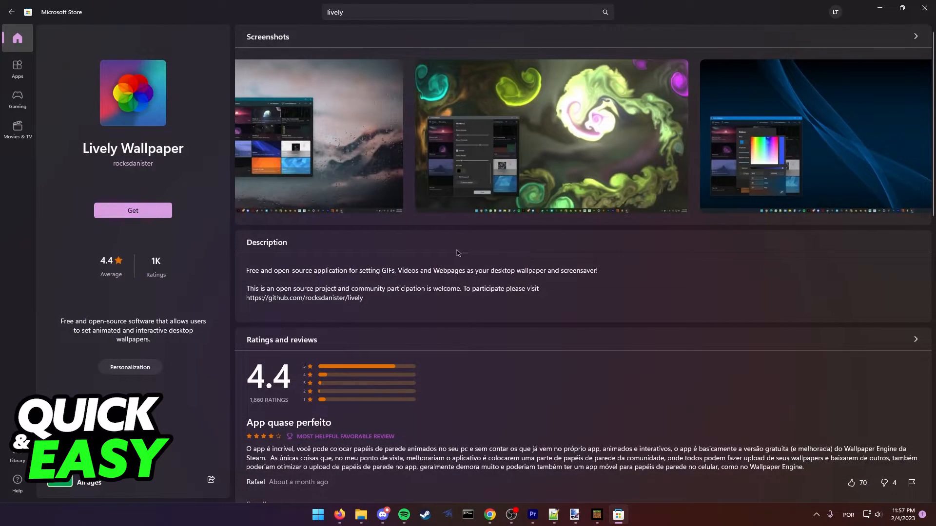